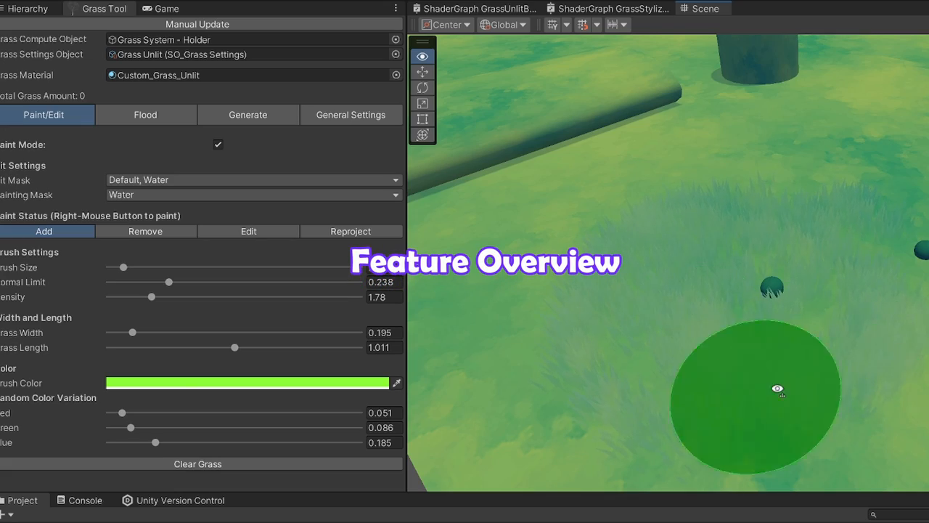
# Step: Try the Remove and Reproject grass brushes, then move to grass generation options
pyautogui.click(145, 231)
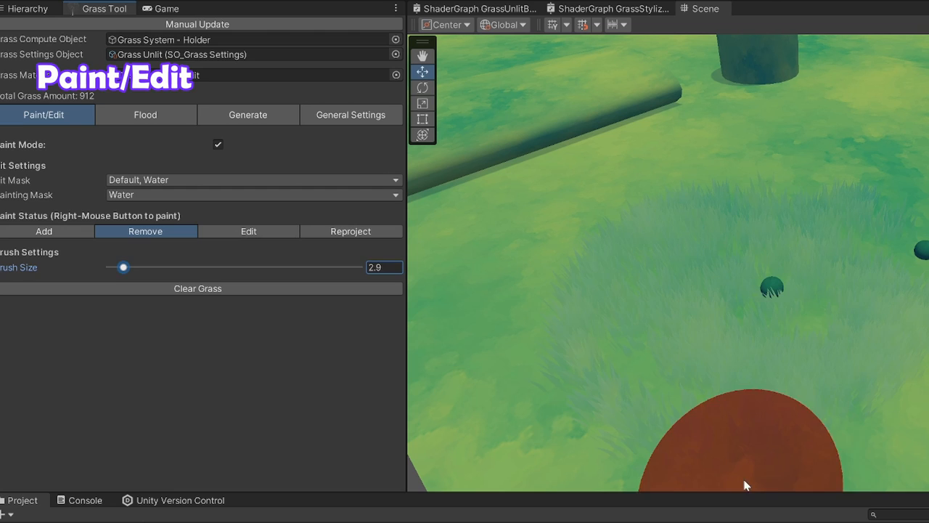
pyautogui.click(351, 231)
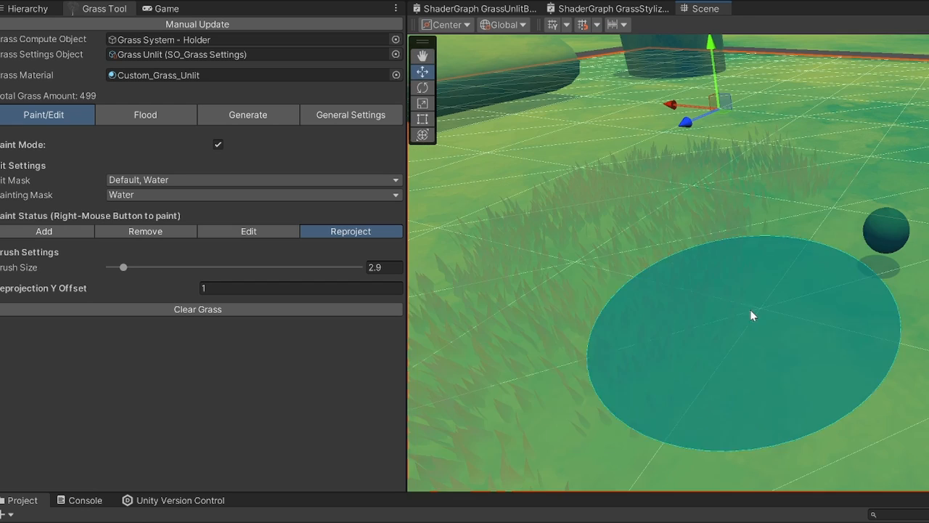
pyautogui.click(247, 114)
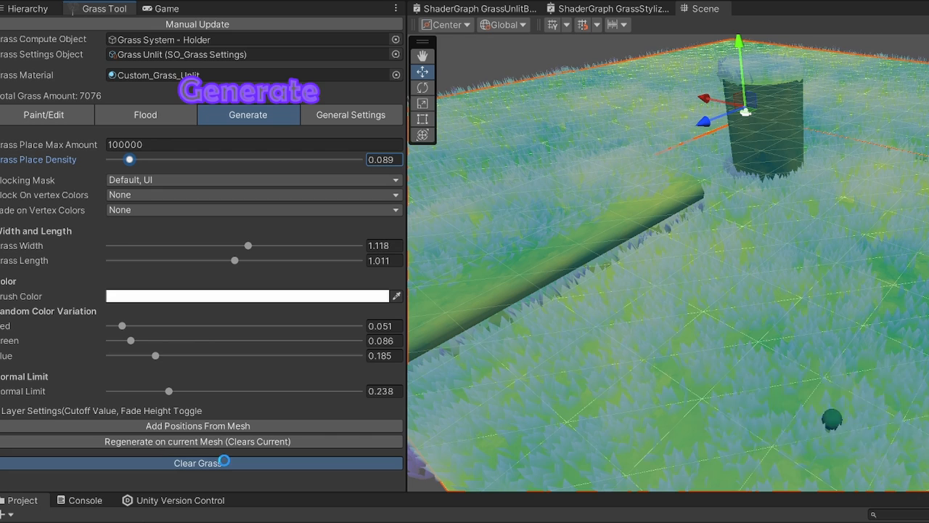
# Step: Clear the generated grass and regenerate it over the current ground mesh
pyautogui.click(225, 463)
pyautogui.write('1')
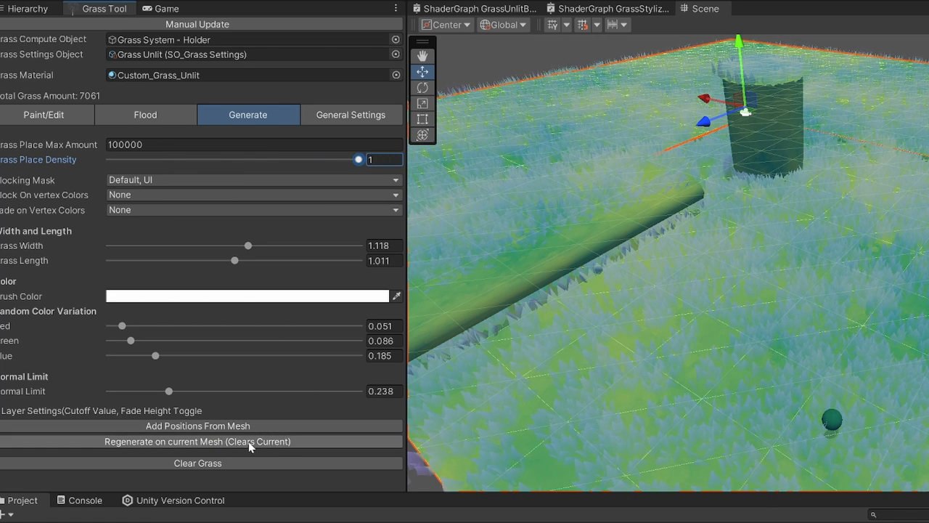
pyautogui.click(197, 441)
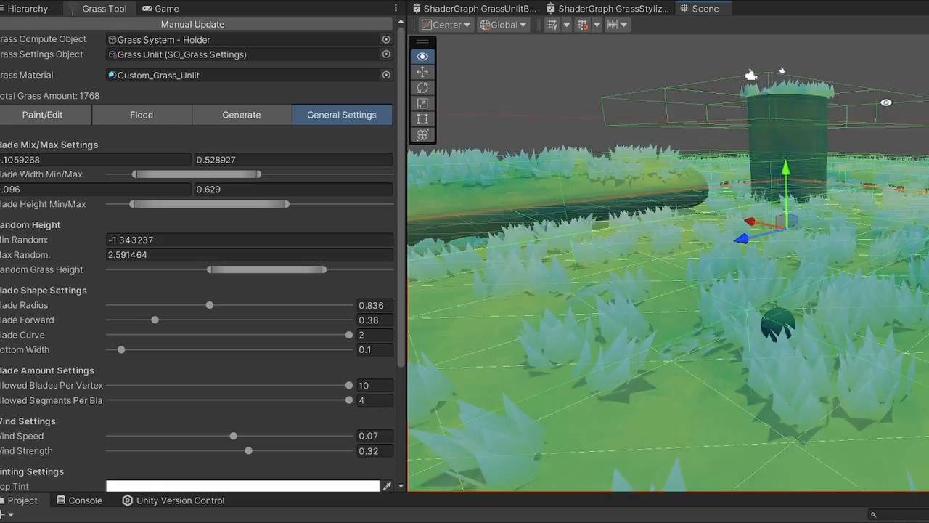
# Step: Scroll through the general grass blade settings for width, height, shape and amount
pyautogui.scroll(-3)
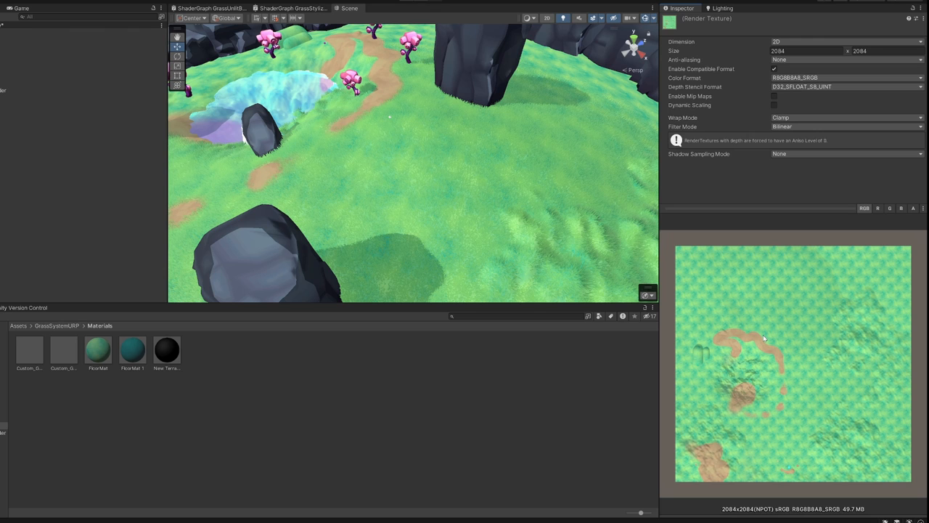
pyautogui.moveTo(595, 314)
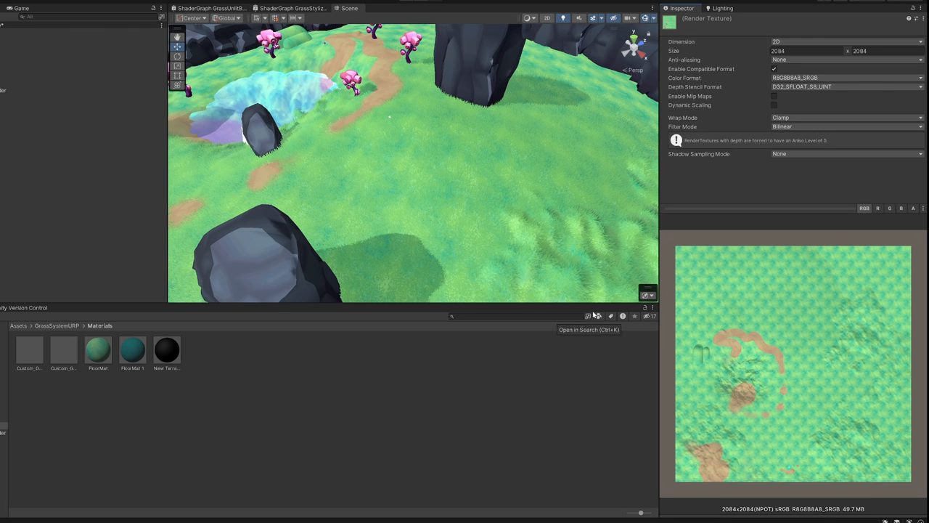
pyautogui.moveTo(791, 188)
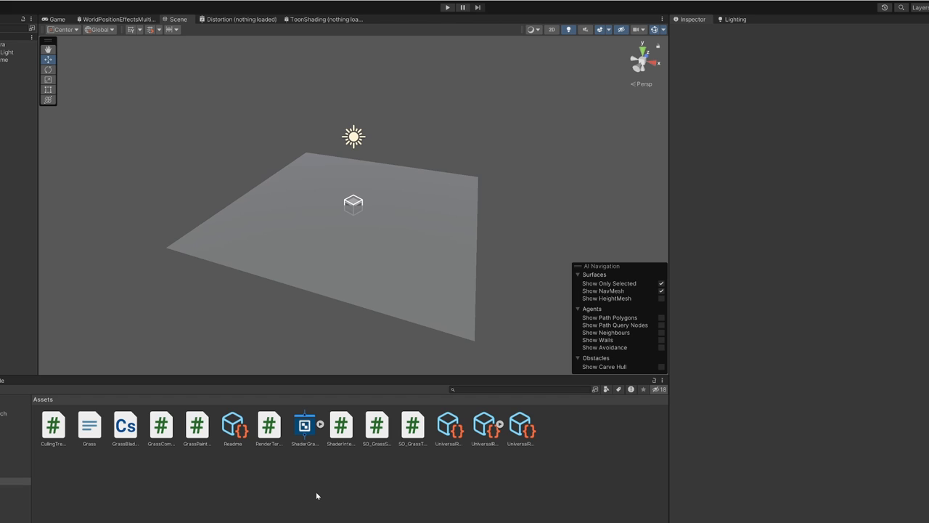
pyautogui.moveTo(579, 438)
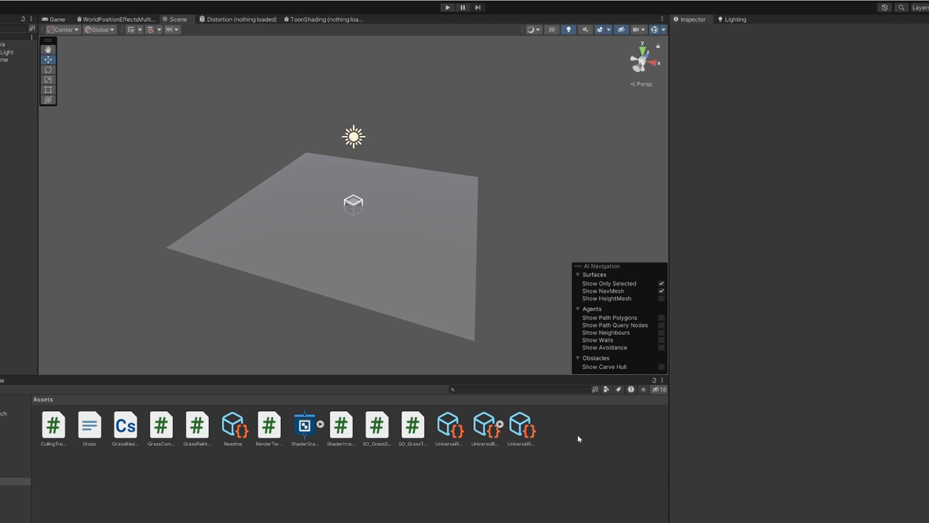
pyautogui.rightClick(578, 439)
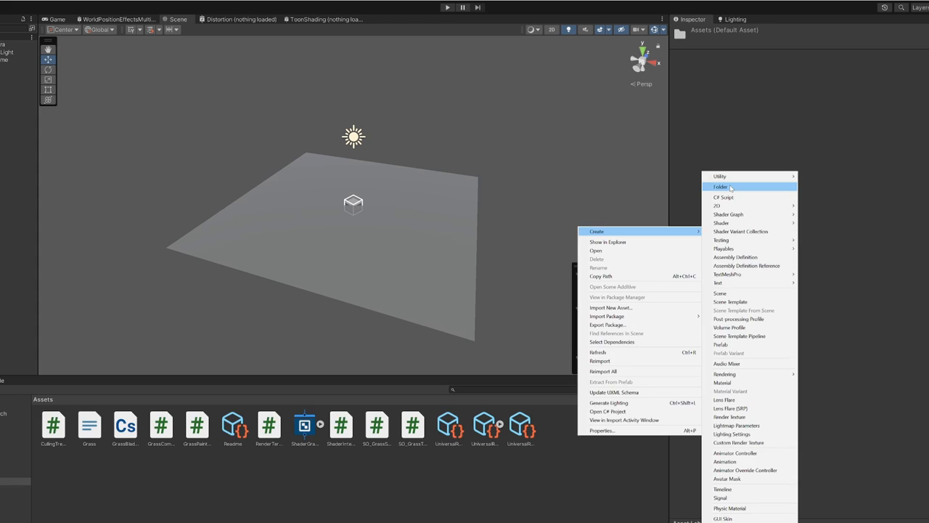
# Step: Create a new folder in the Assets area of the Project window
pyautogui.click(722, 186)
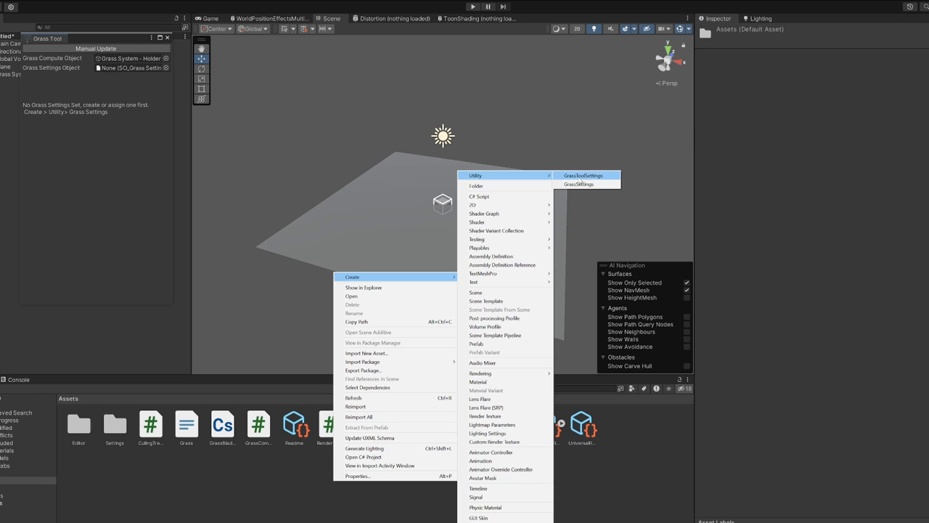
# Step: Create a GrassSettings asset via Create > Utility with the default name
pyautogui.click(581, 184)
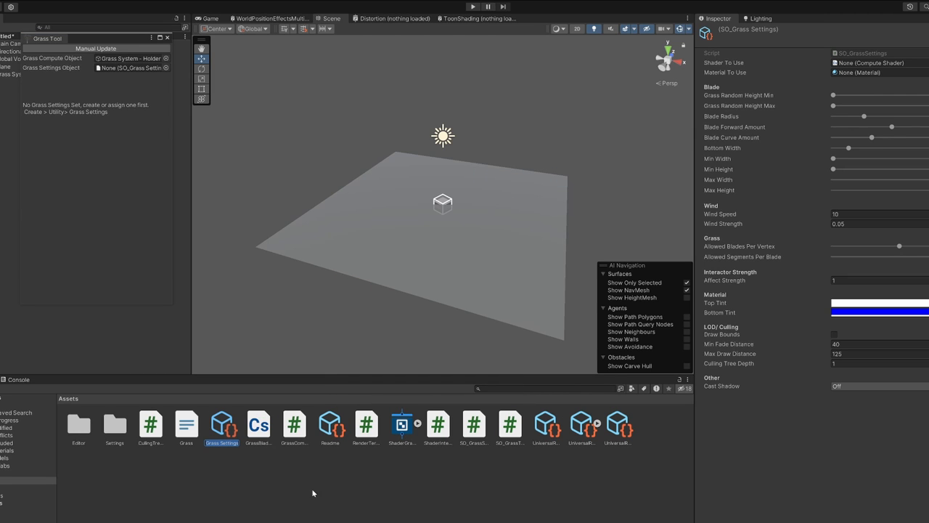
# Step: Assign the Grass Settings asset to the Grass Tool's Grass Settings Object field
pyautogui.click(222, 424)
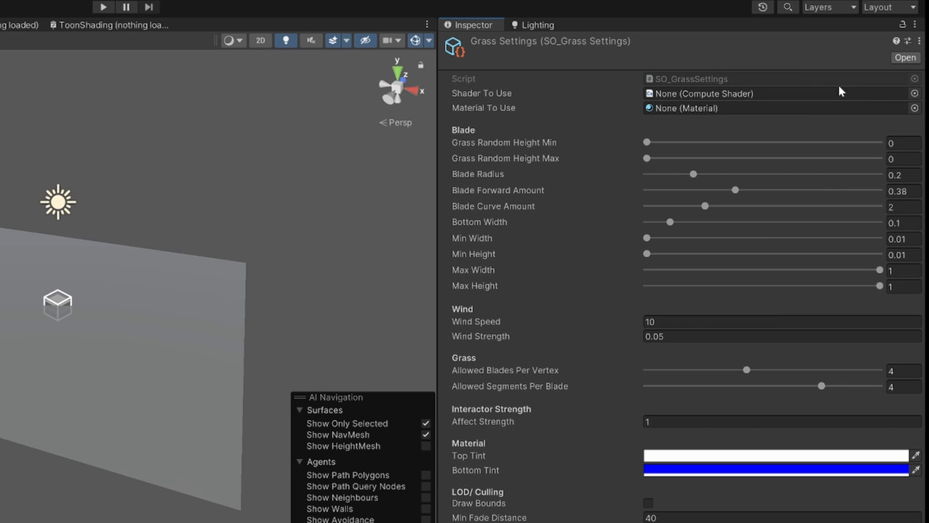
pyautogui.click(776, 93)
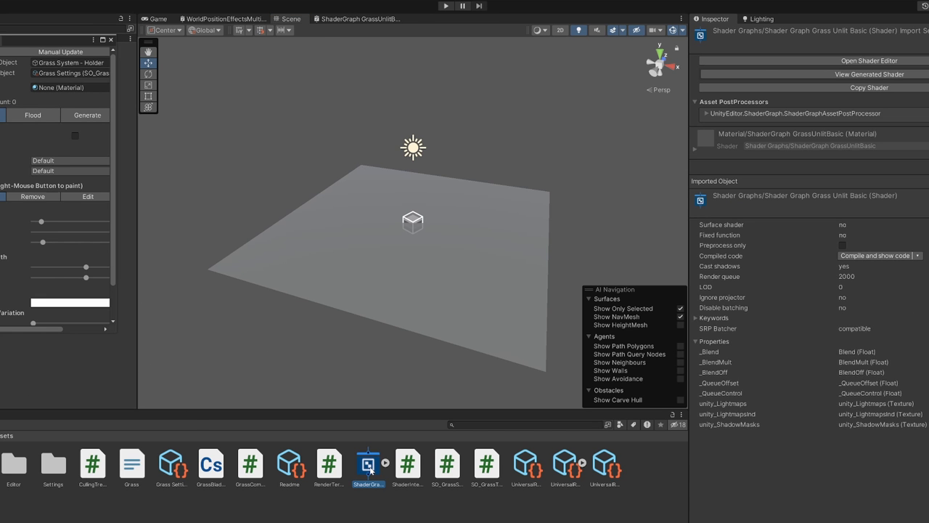
# Step: Create a material from the ShaderGraph GrassUnlitBasic asset
pyautogui.rightClick(368, 464)
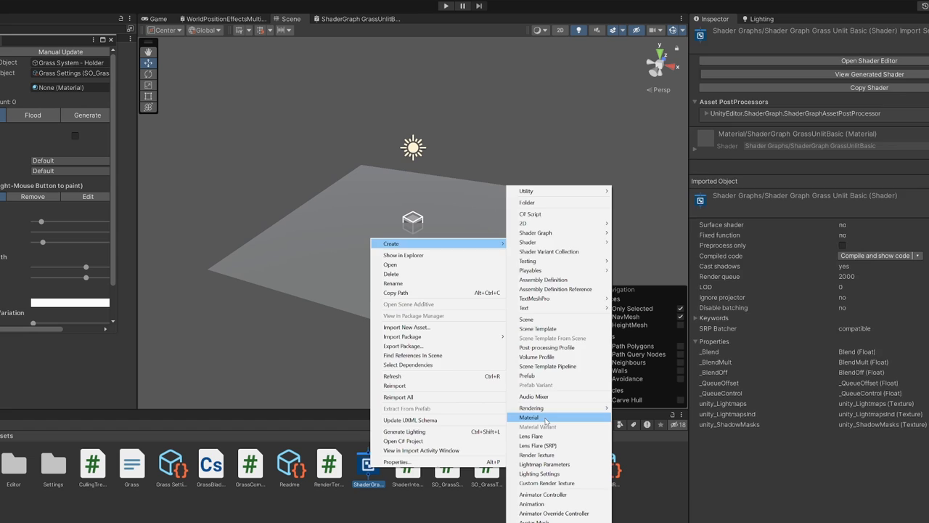
pyautogui.click(528, 416)
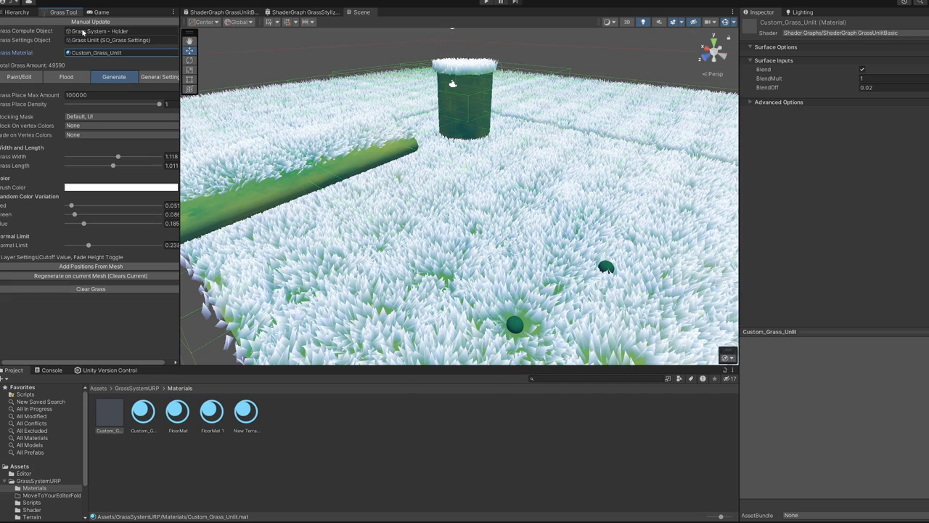
# Step: Enter -0.6 as a blend value on the Custom_Grass_Unlit material
pyautogui.write('-0.6')
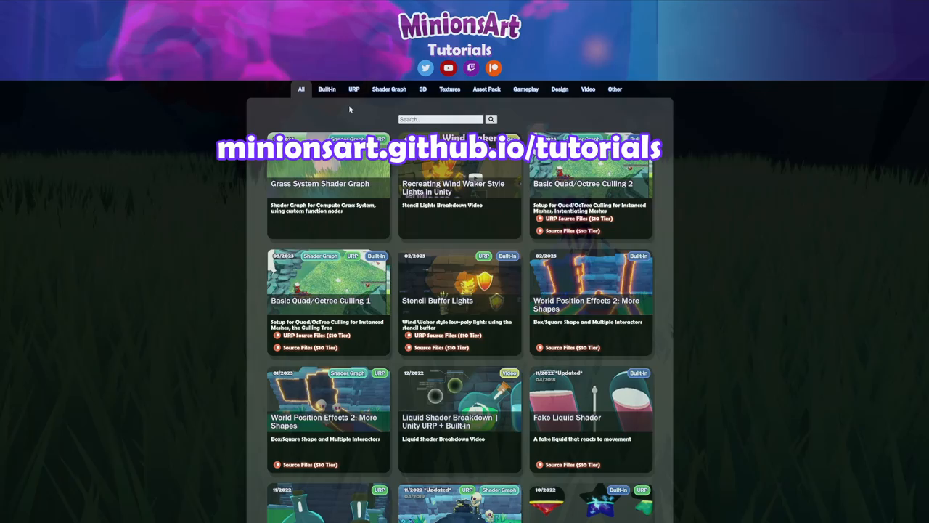
# Step: Filter the MinionsArt tutorials page to the 3D category
pyautogui.click(423, 88)
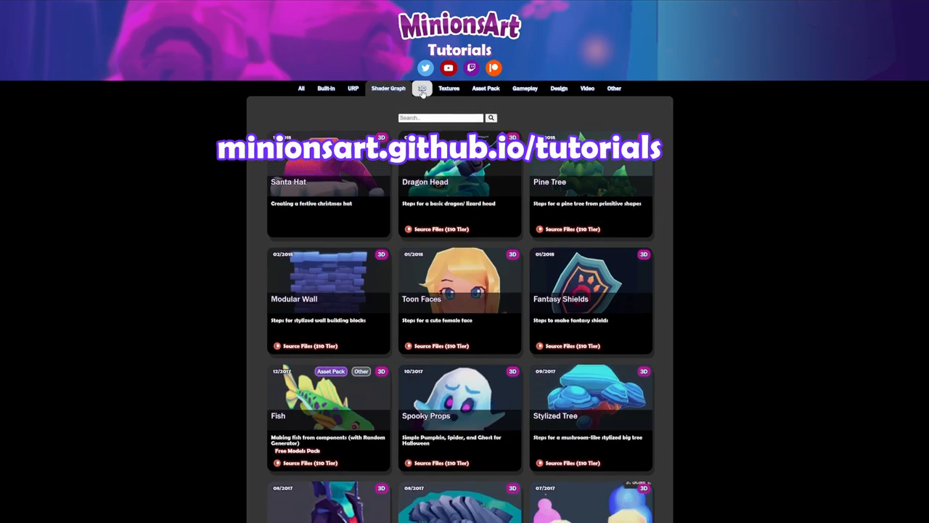